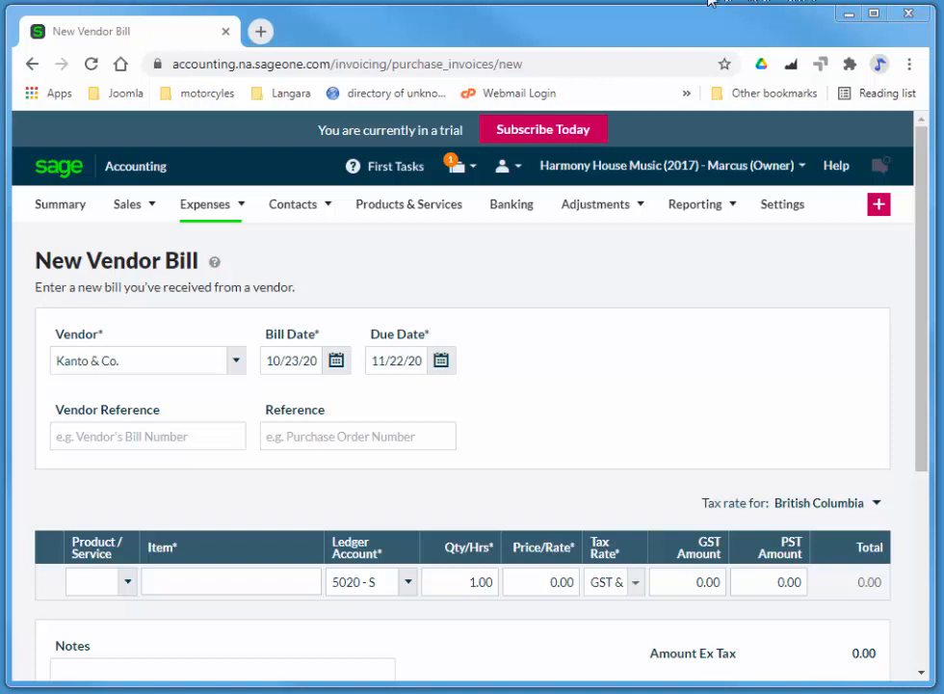
- Return to Vendor Bills, leave the unsaved Kanto & Co. bill, and begin a blank new bill
{"action": "left_click", "coordinate": [204, 204]}
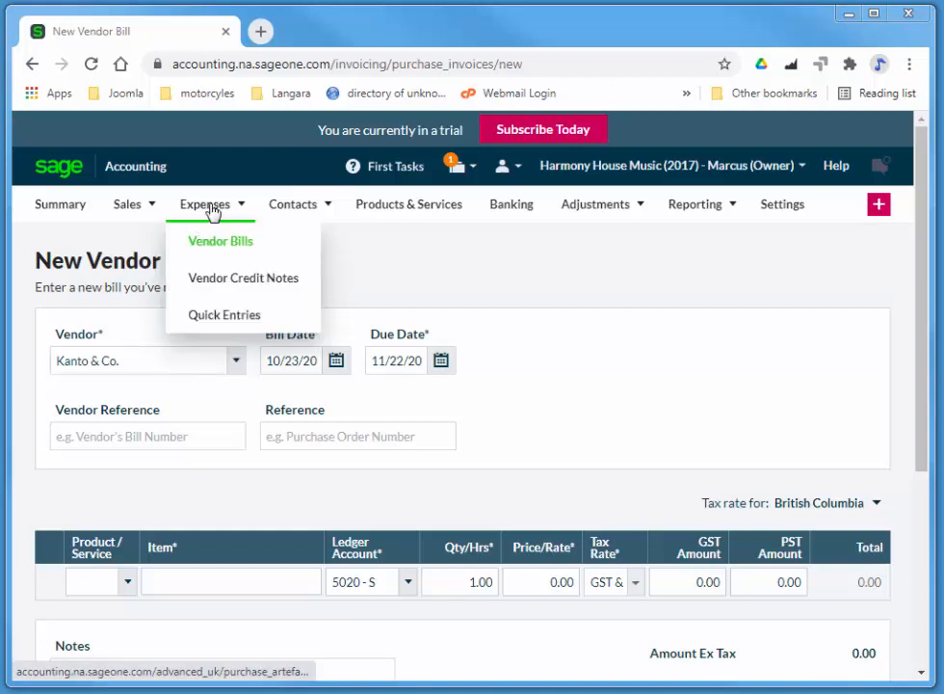
{"action": "left_click", "coordinate": [220, 241]}
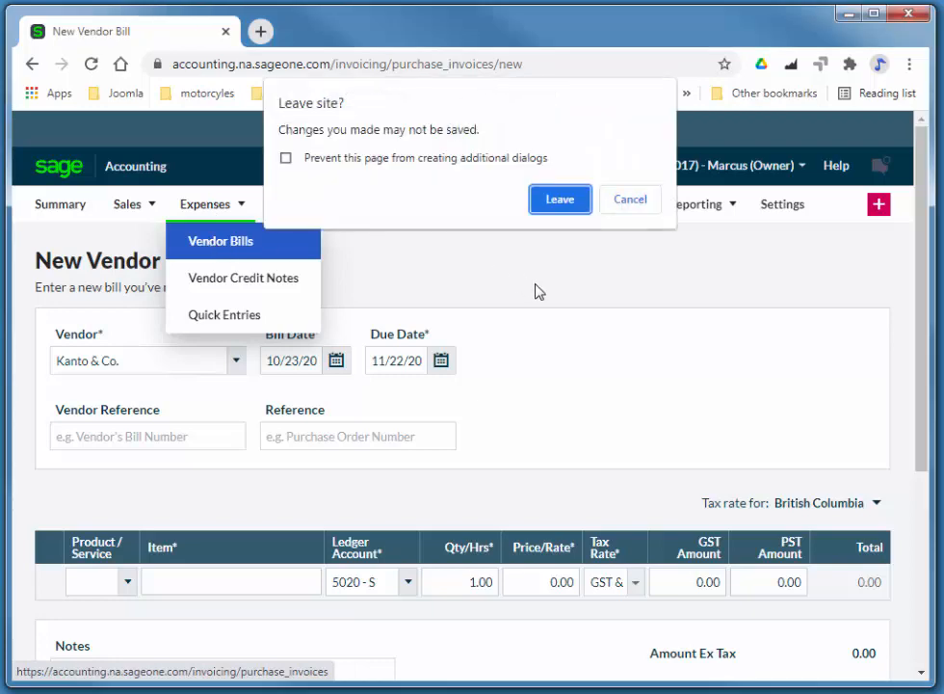
{"action": "left_click", "coordinate": [558, 199]}
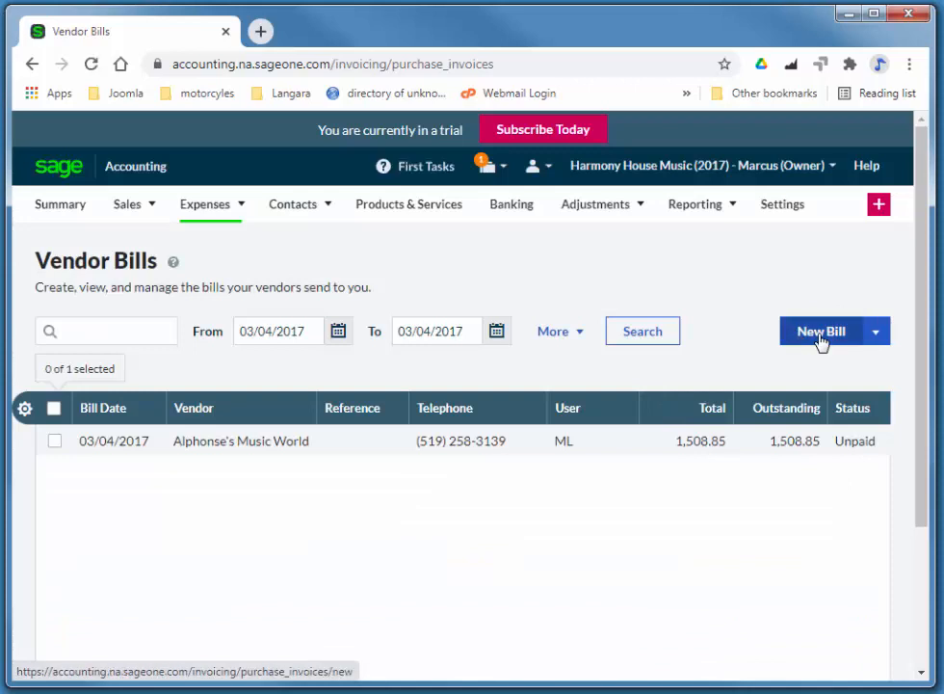
{"action": "left_click", "coordinate": [821, 332]}
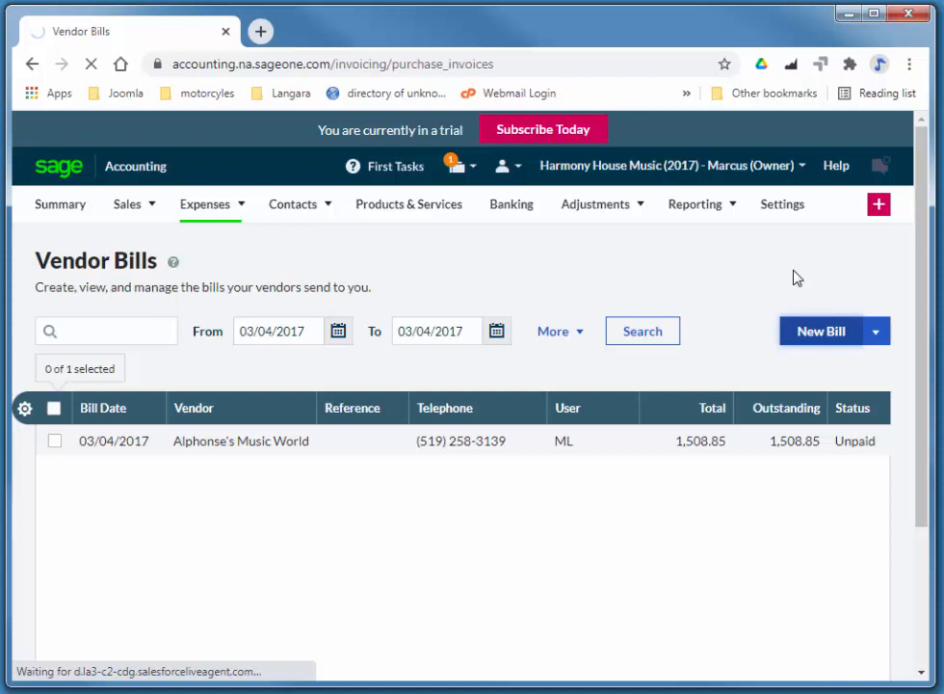
{"action": "left_click", "coordinate": [821, 332]}
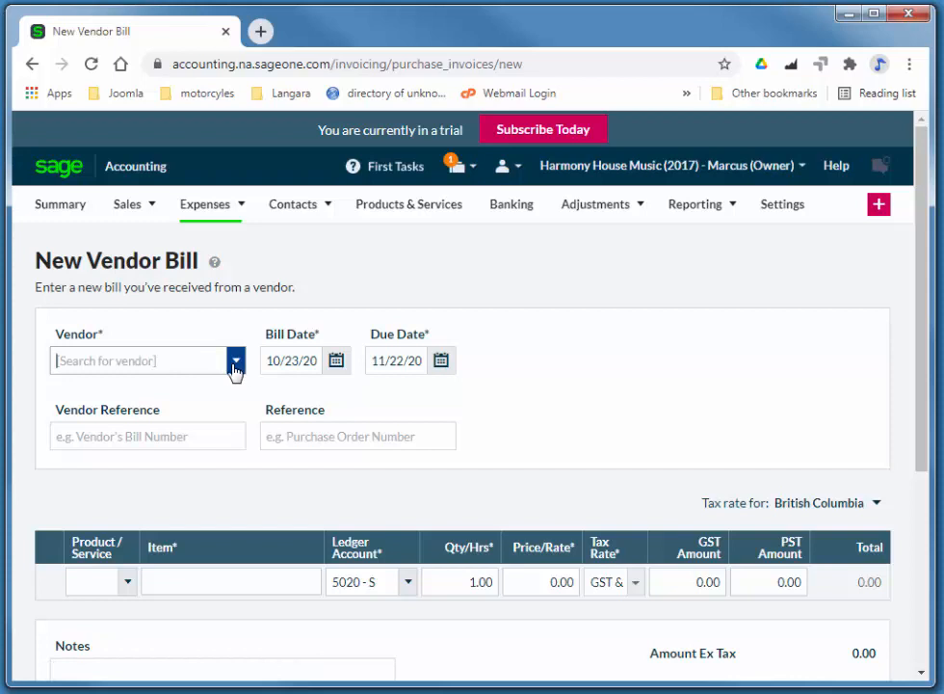
- From the bill's Vendor list, choose Add a vendor to get a blank vendor form
{"action": "left_click", "coordinate": [236, 361]}
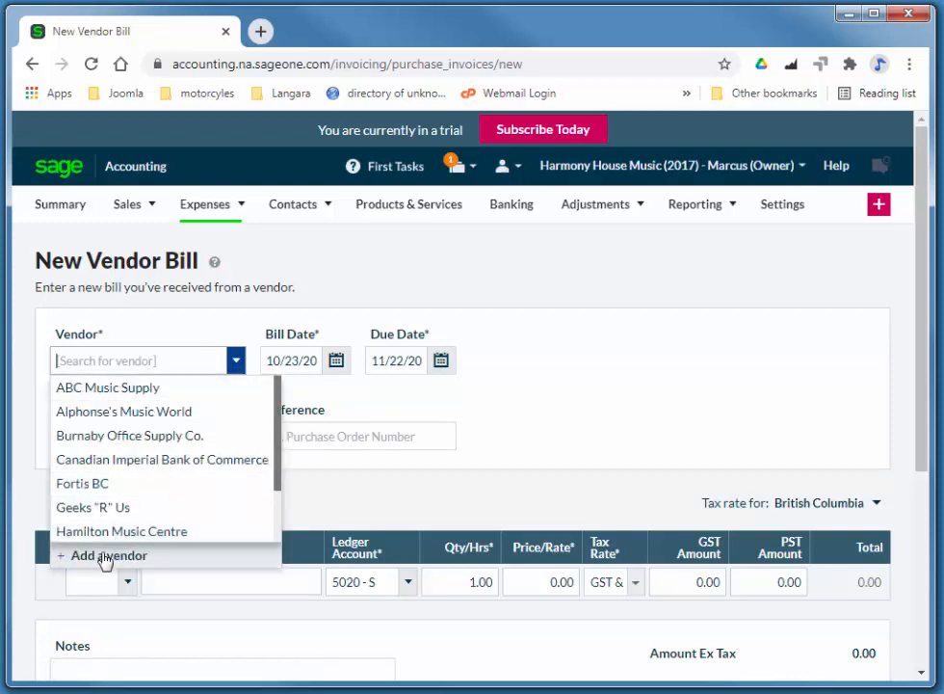
{"action": "mouse_move", "coordinate": [104, 560]}
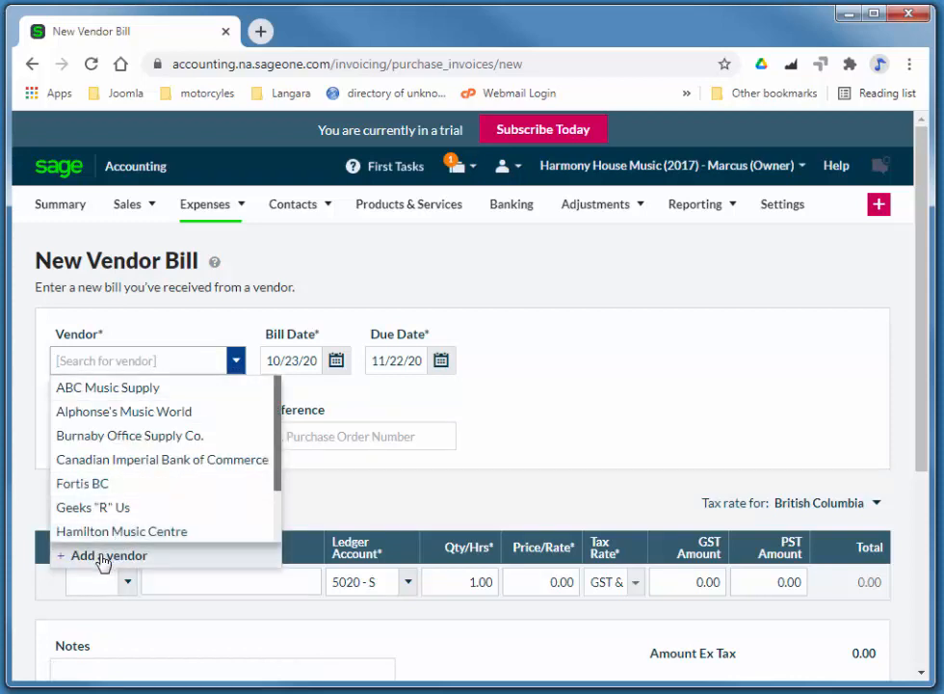
{"action": "left_click", "coordinate": [104, 555]}
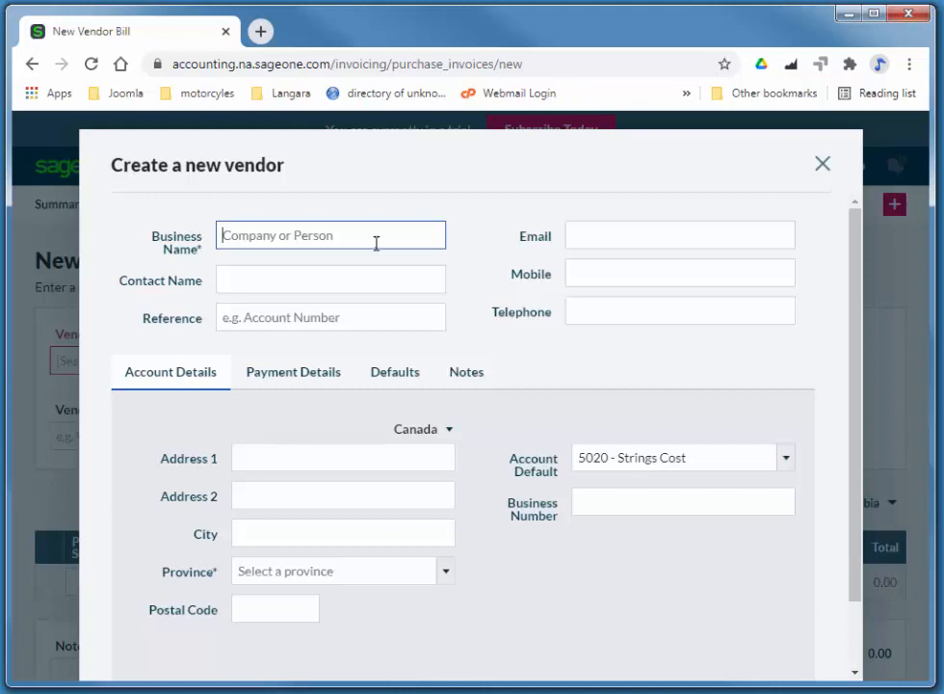
{"action": "type", "text": "Lou Stationery"}
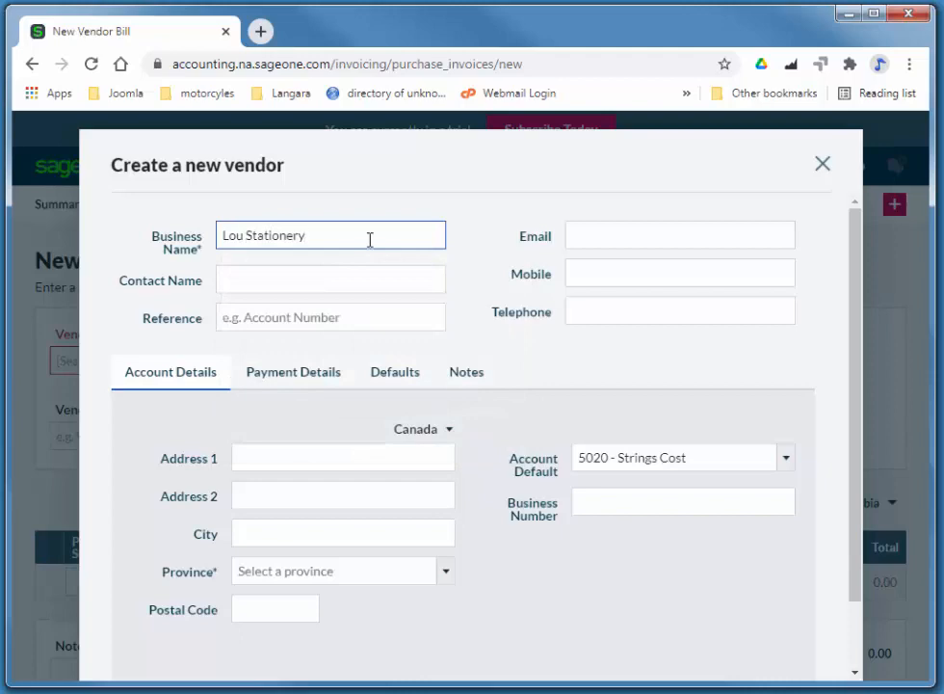
{"action": "left_click", "coordinate": [332, 277]}
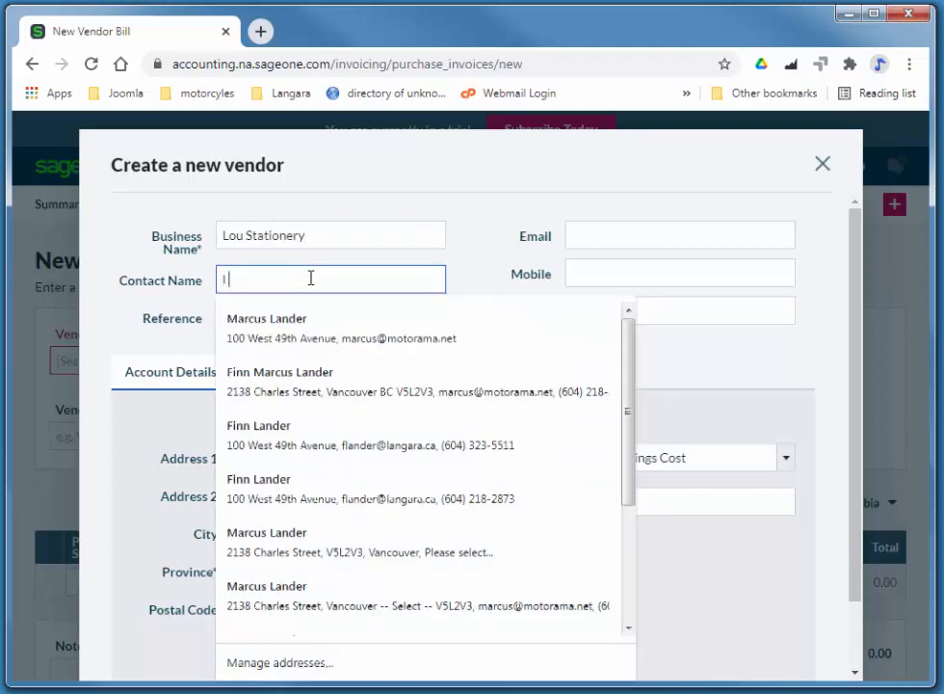
{"action": "type", "text": "Lou"}
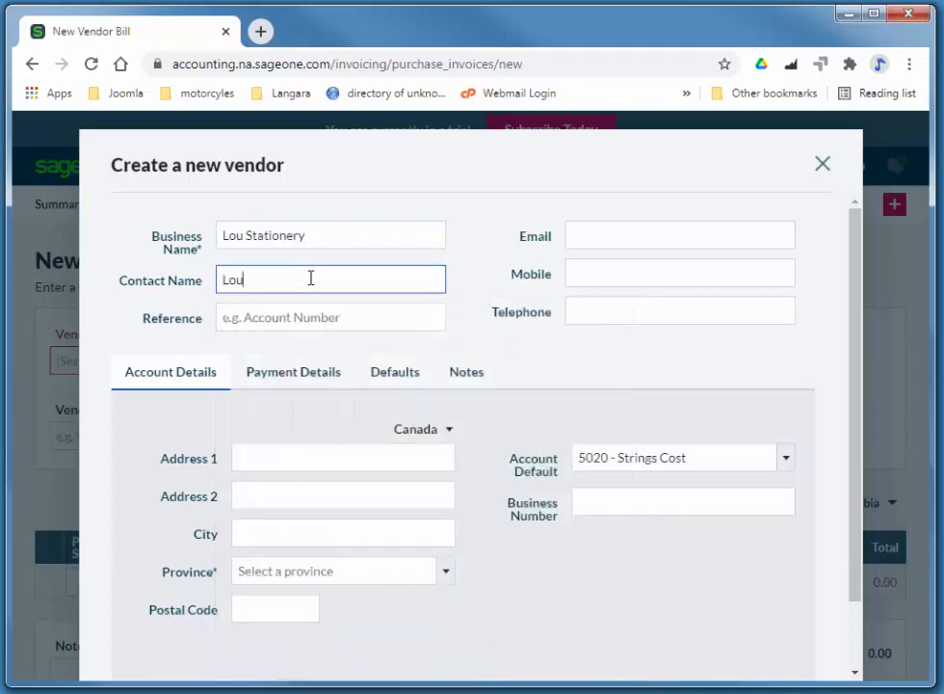
{"action": "left_click", "coordinate": [679, 273]}
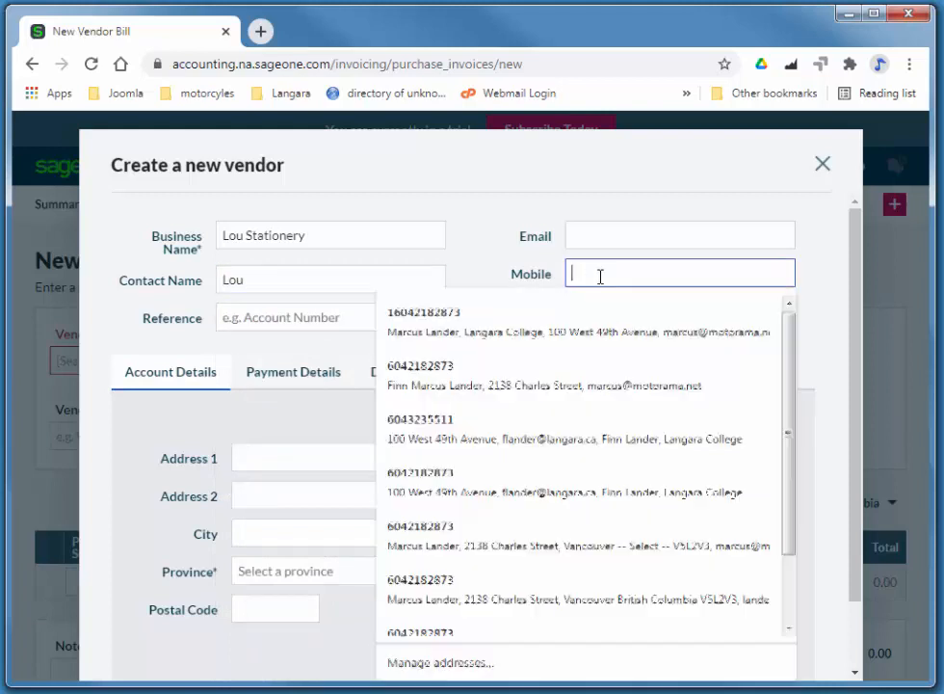
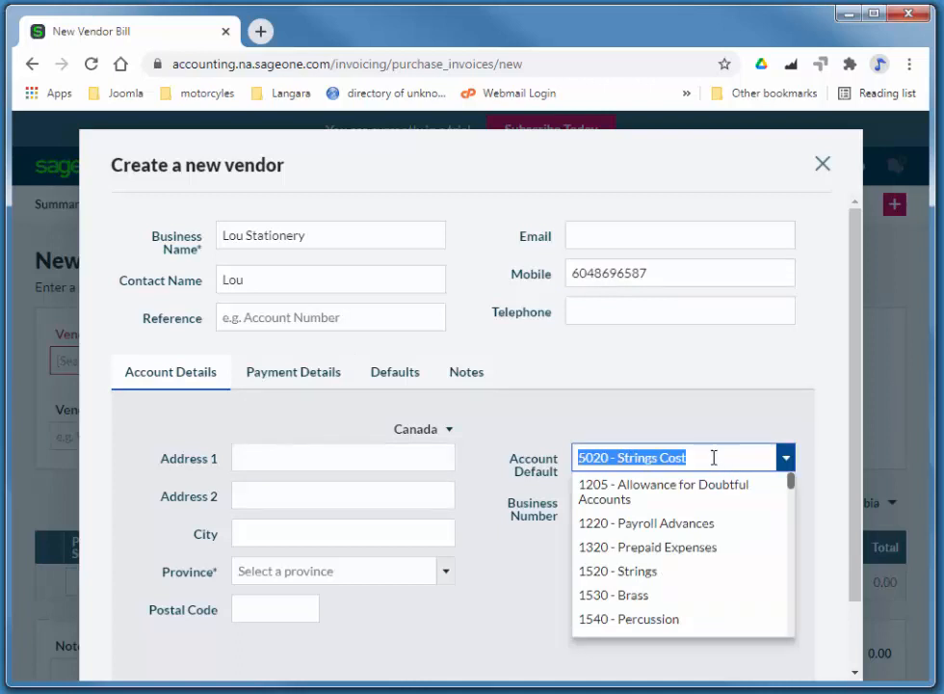
- Set the vendor's default account to 5700 - Office Supplies
{"action": "type", "text": "5700"}
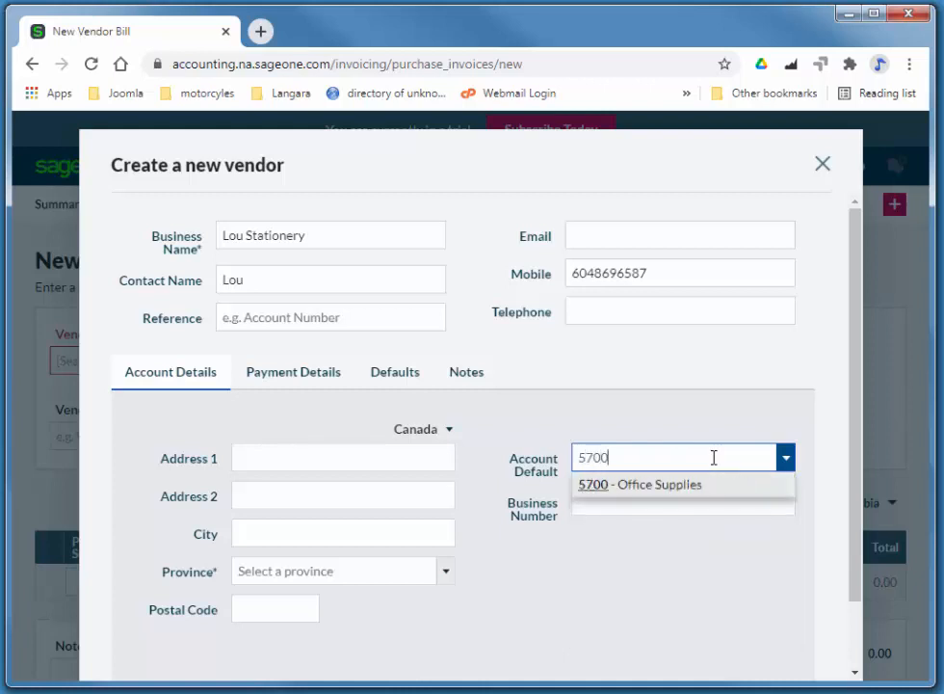
{"action": "mouse_move", "coordinate": [648, 490]}
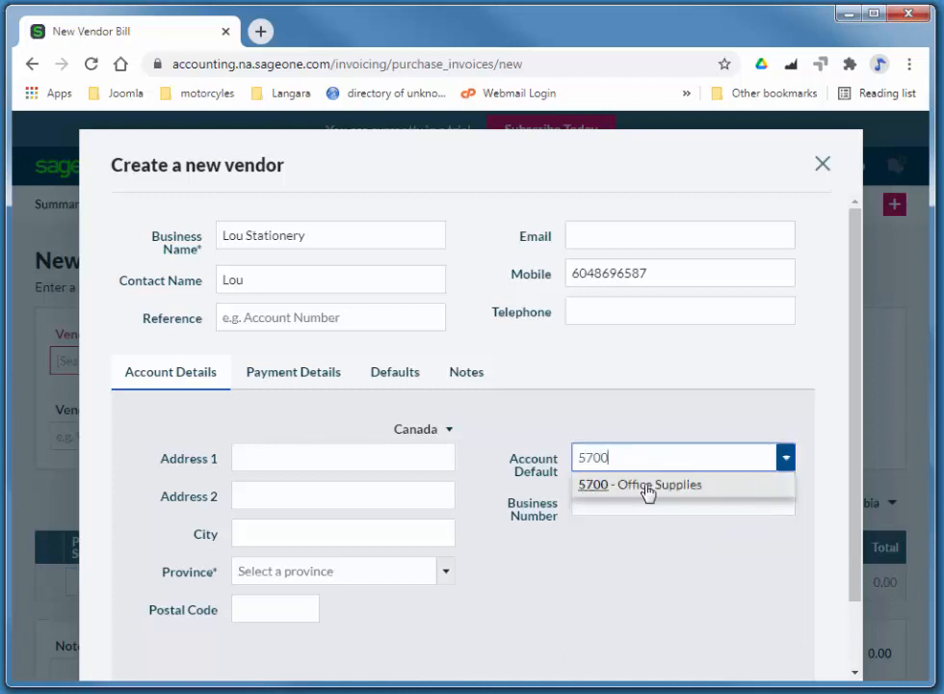
{"action": "left_click", "coordinate": [640, 485]}
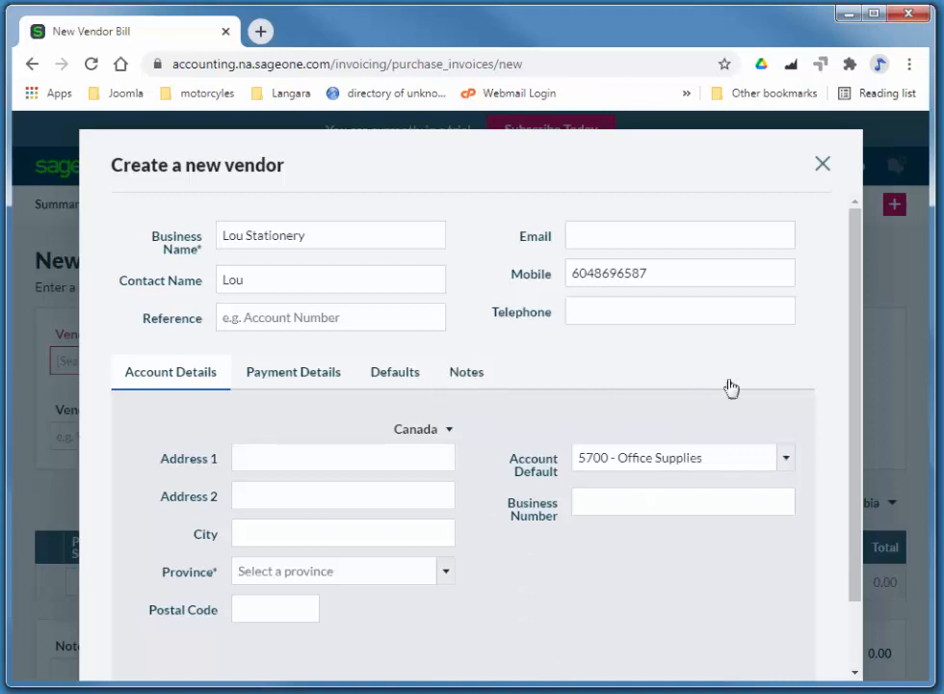
{"action": "scroll", "scroll_direction": "down", "scroll_amount": 3}
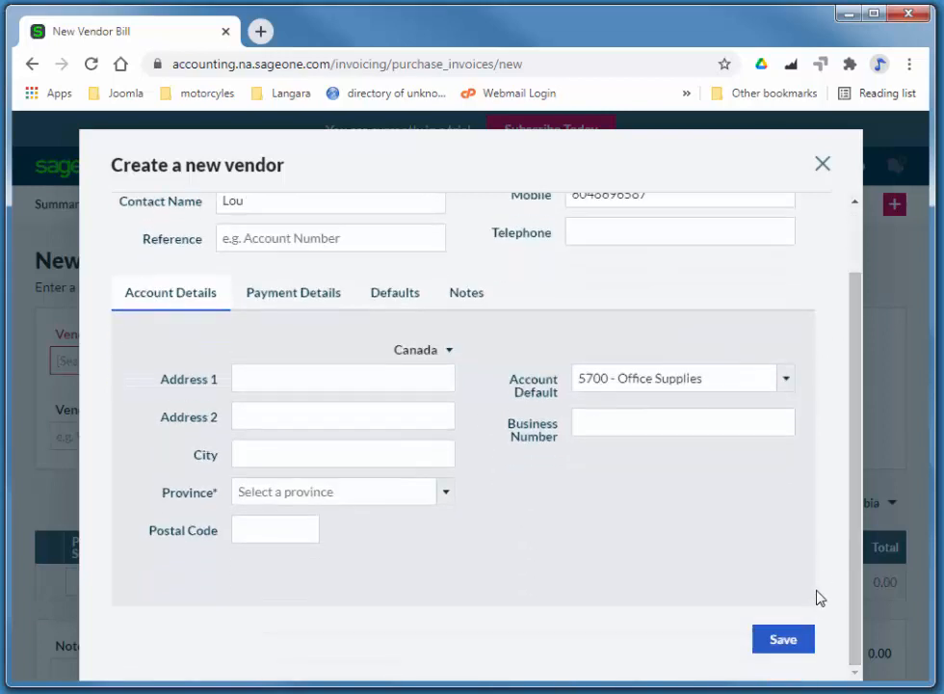
- Choose British Columbia (BC) as province and save Lou Stationery onto the bill
{"action": "left_click", "coordinate": [782, 640]}
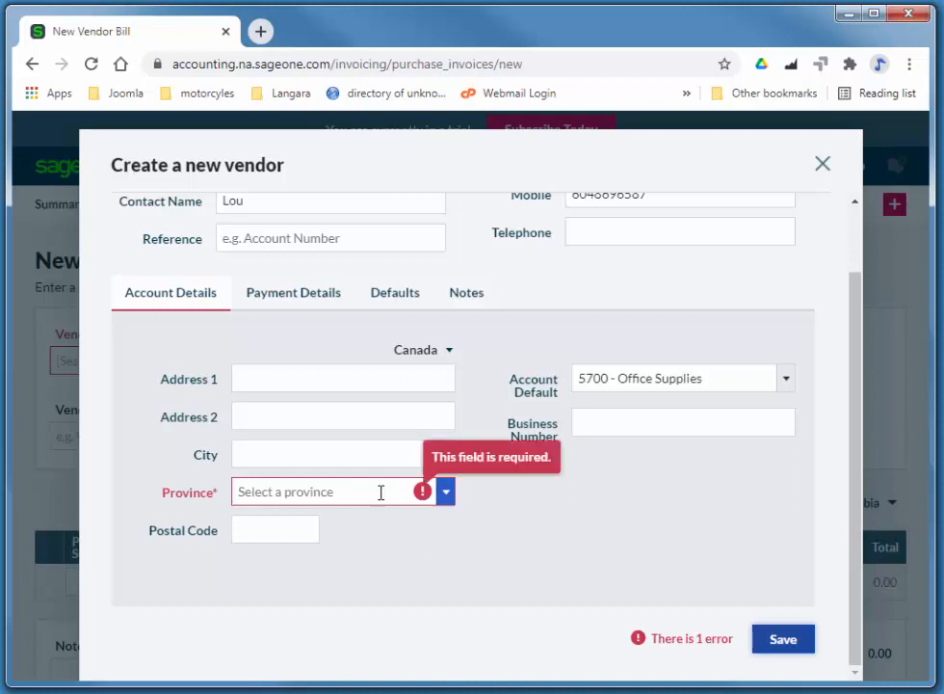
{"action": "left_click", "coordinate": [443, 491]}
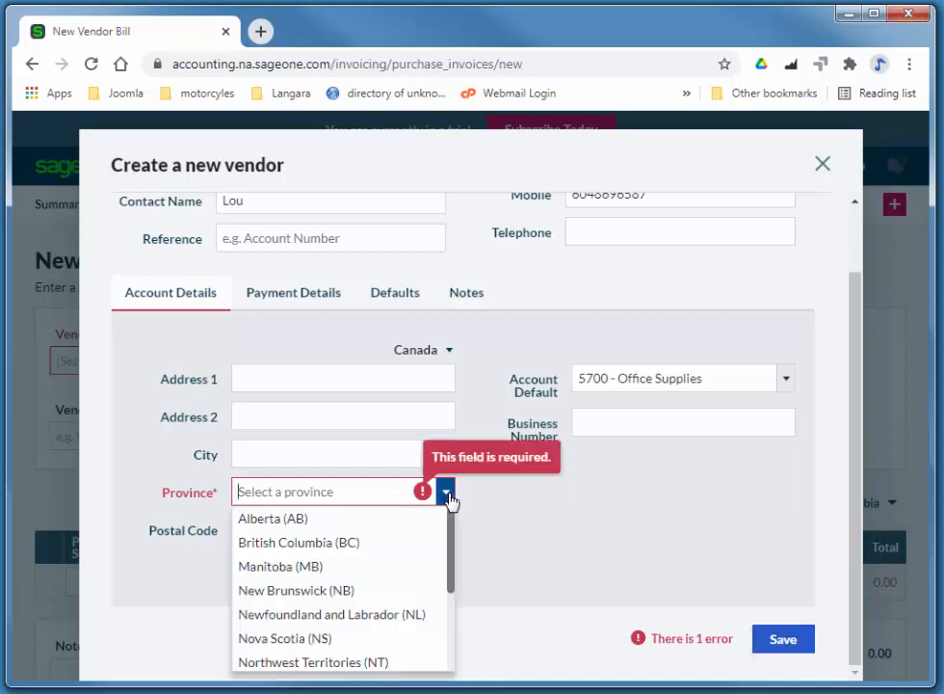
{"action": "left_click", "coordinate": [297, 542]}
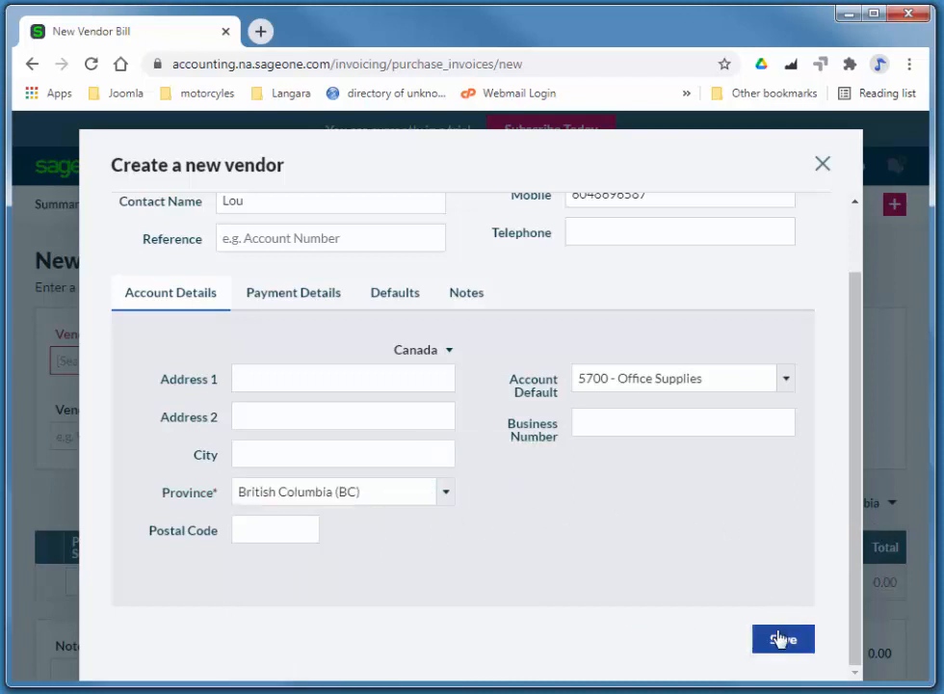
{"action": "left_click", "coordinate": [783, 640]}
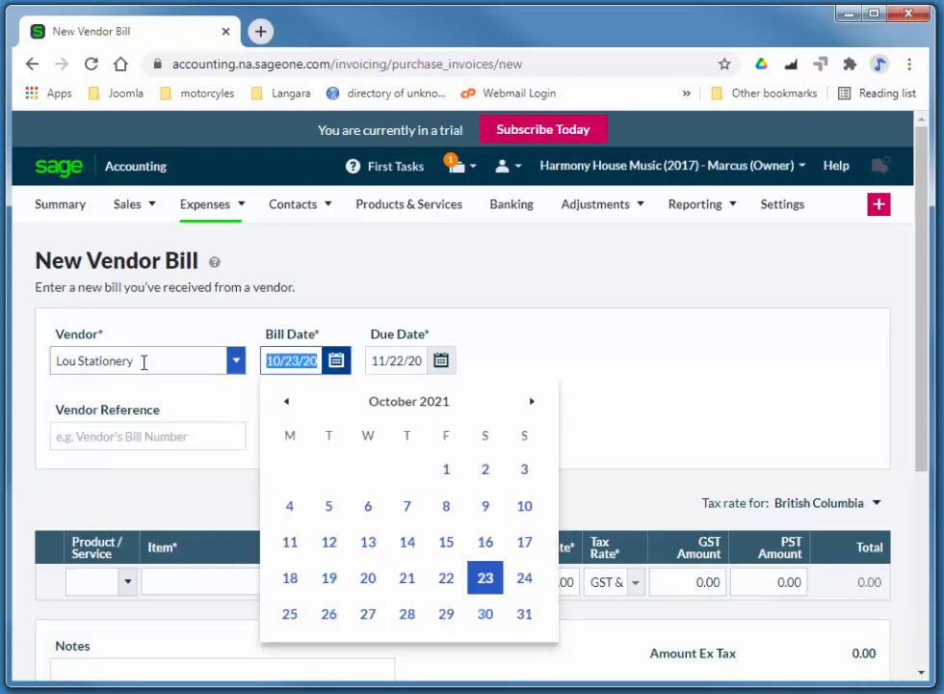
- Enter bill date 3/7/17 and vendor reference 1583, then move to the first line item
{"action": "type", "text": "3/"}
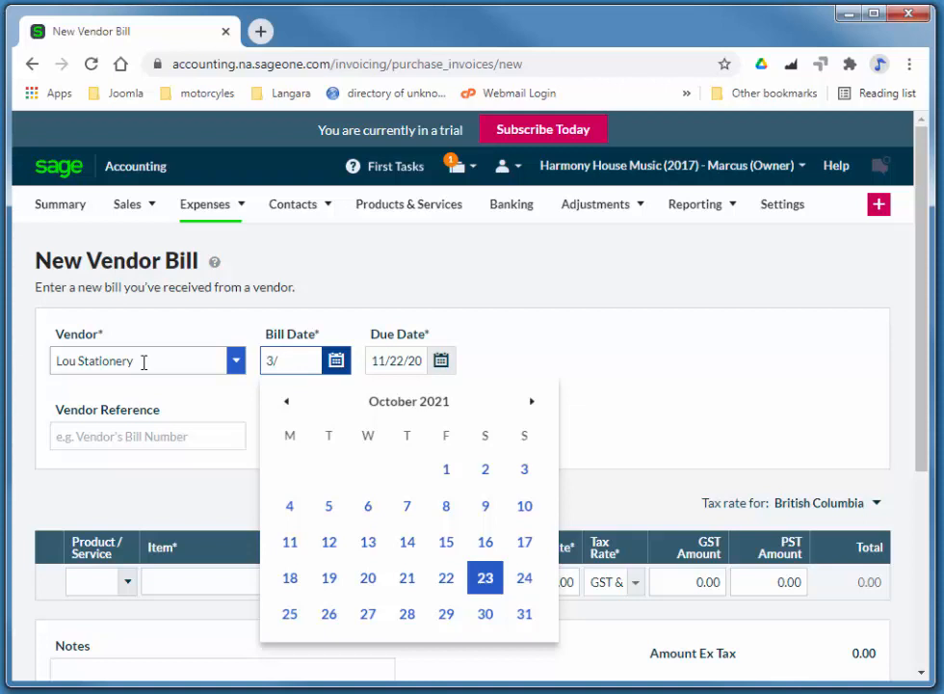
{"action": "type", "text": "7/"}
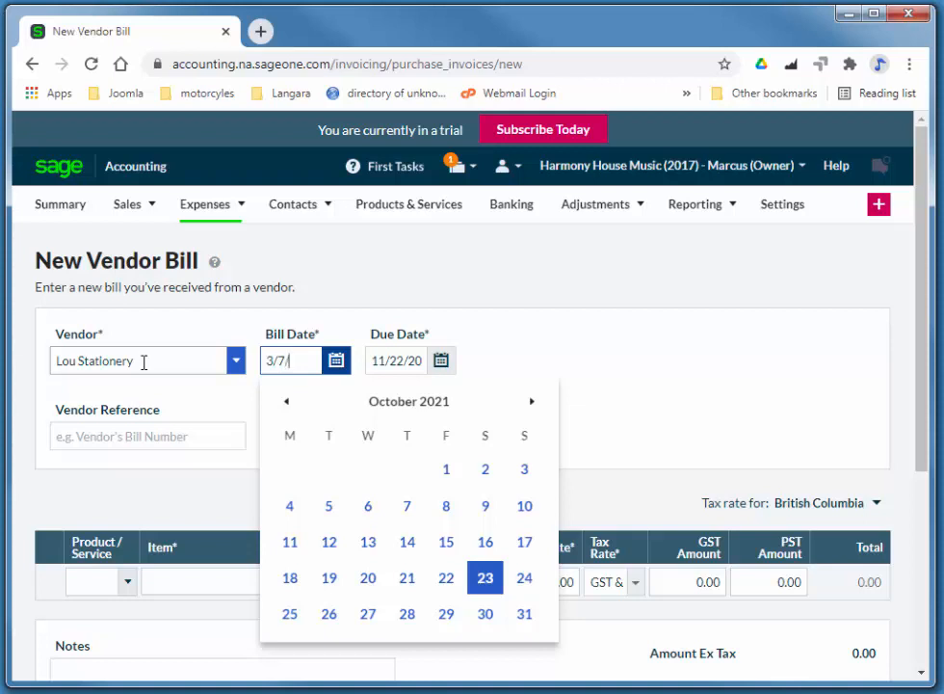
{"action": "type", "text": "17"}
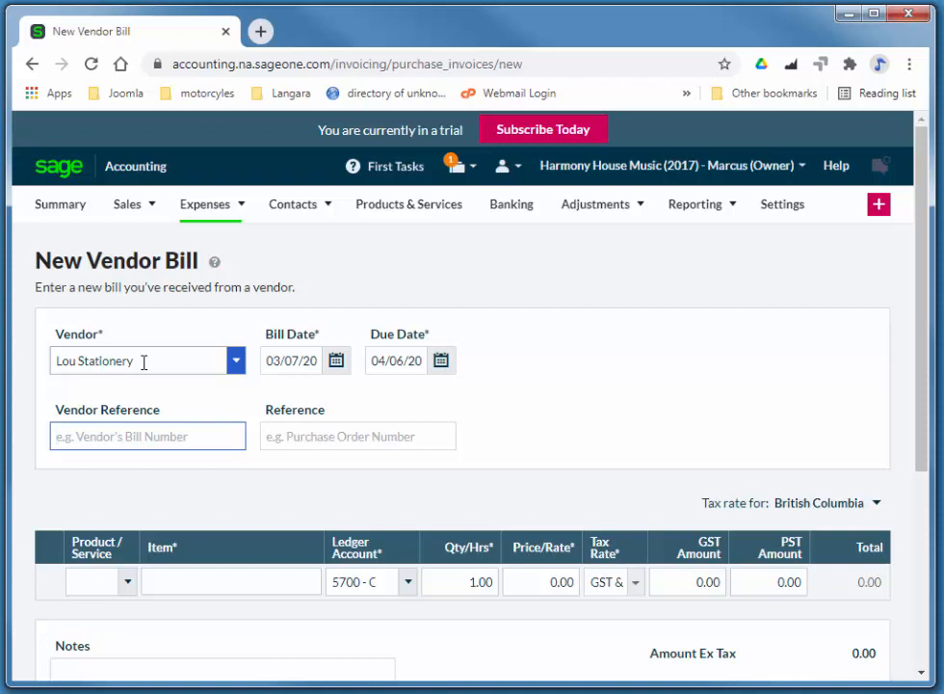
{"action": "type", "text": "1583"}
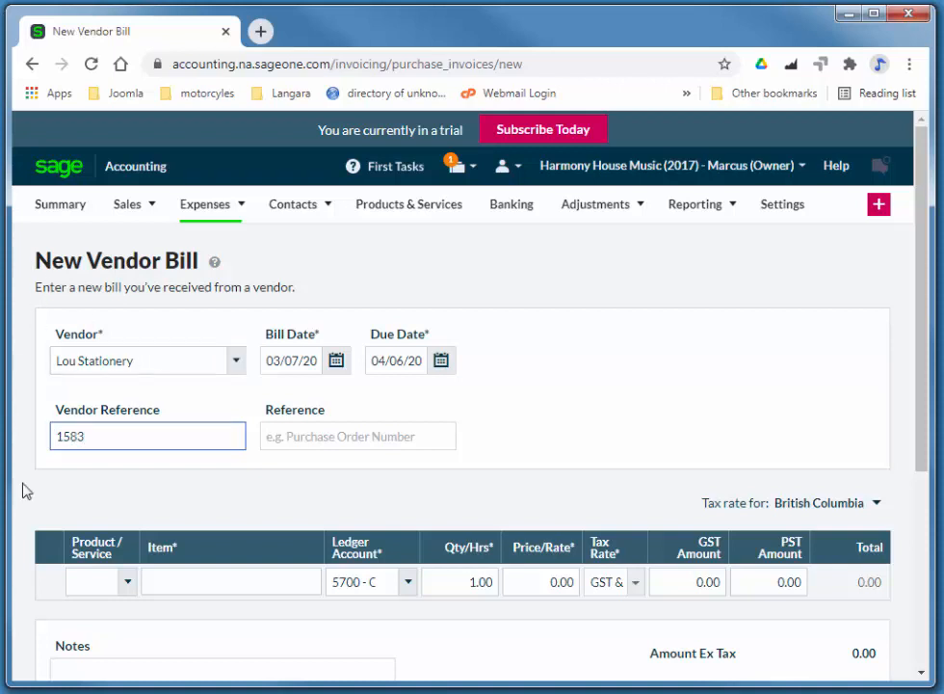
{"action": "left_click", "coordinate": [231, 582]}
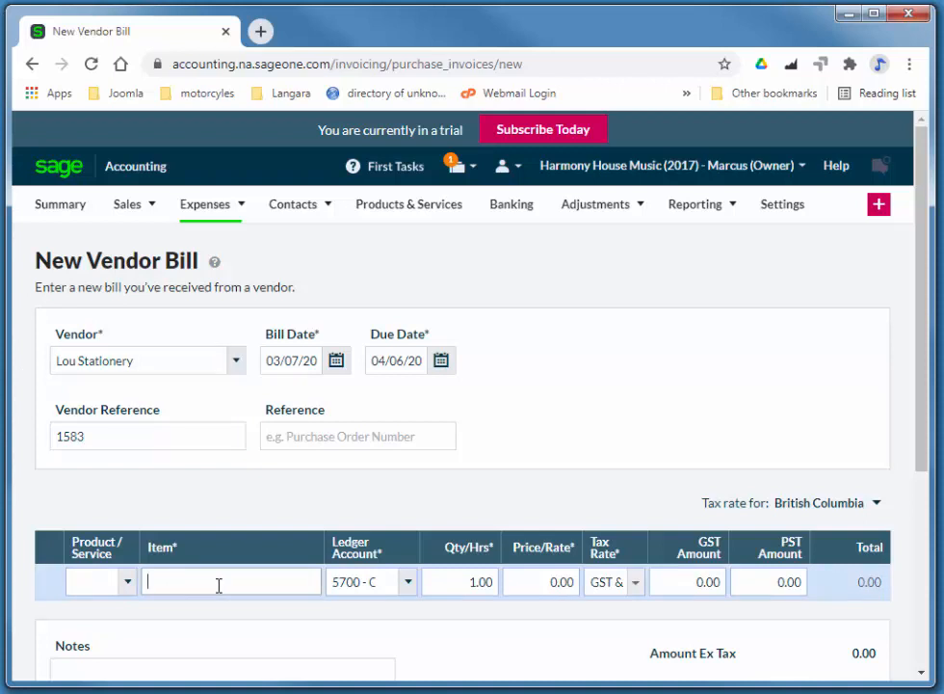
- Add an Envelopes & Paper line at 149.00, giving 7.45 GST, 10.43 PST and a 166.88 total
{"action": "type", "text": "Envelopes & Paper"}
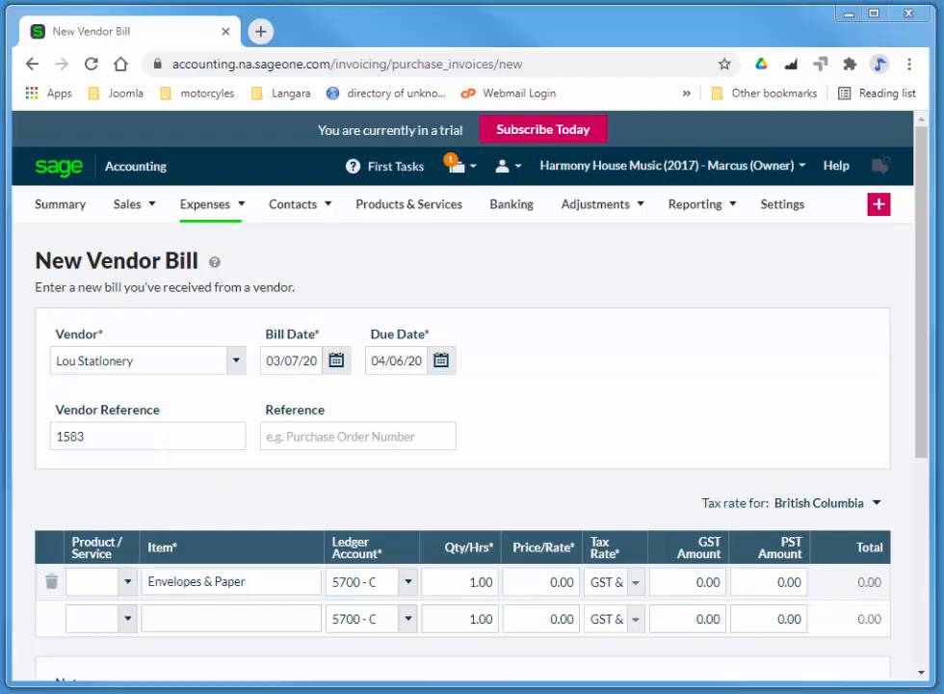
{"action": "left_click", "coordinate": [363, 582]}
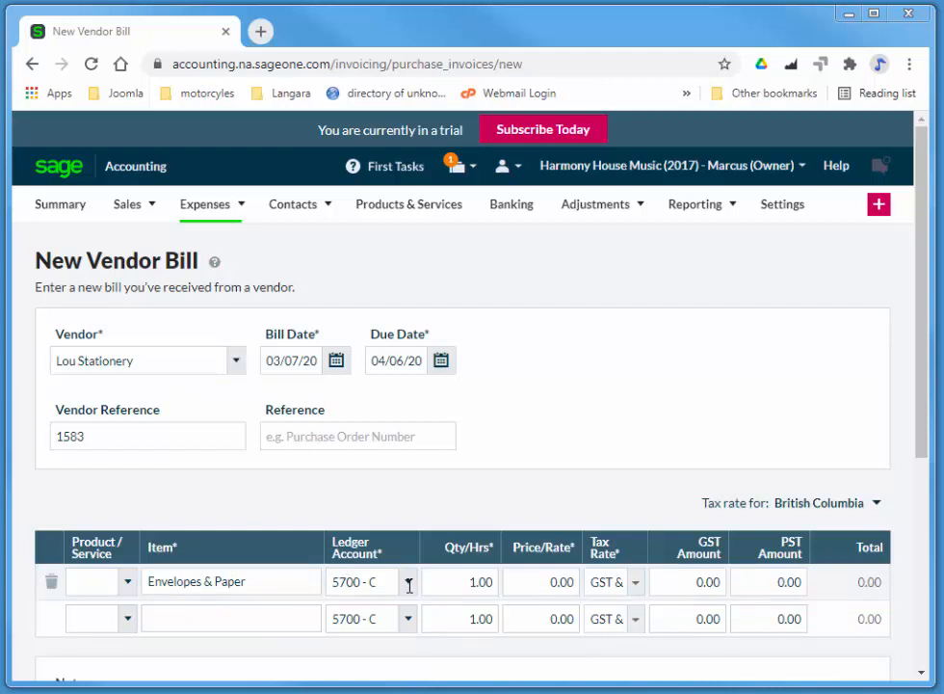
{"action": "mouse_move", "coordinate": [461, 561]}
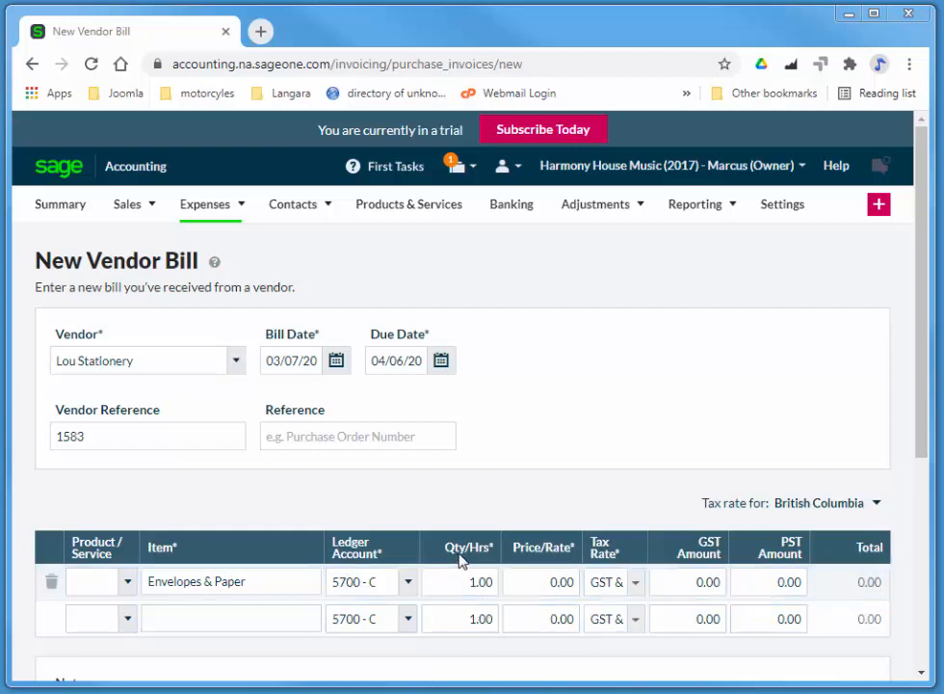
{"action": "left_click", "coordinate": [539, 582]}
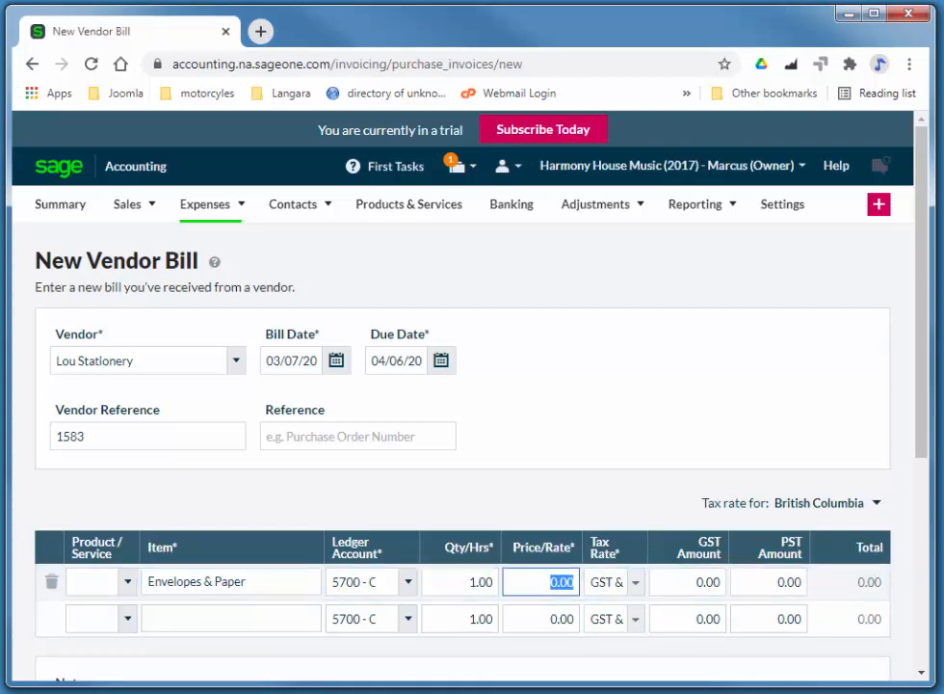
{"action": "type", "text": "149.00"}
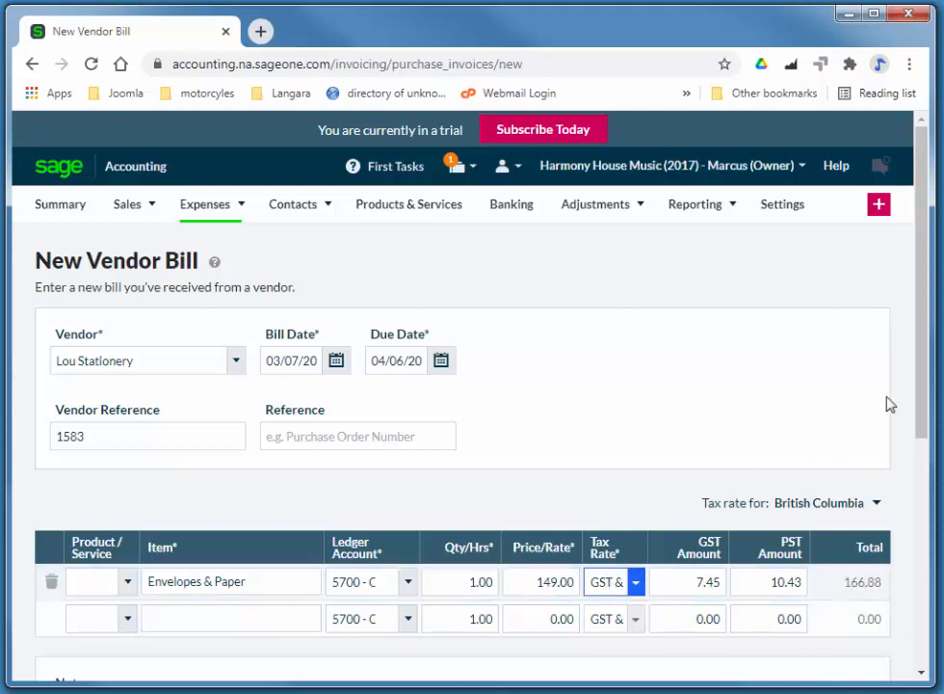
{"action": "scroll", "scroll_direction": "down", "scroll_amount": 3}
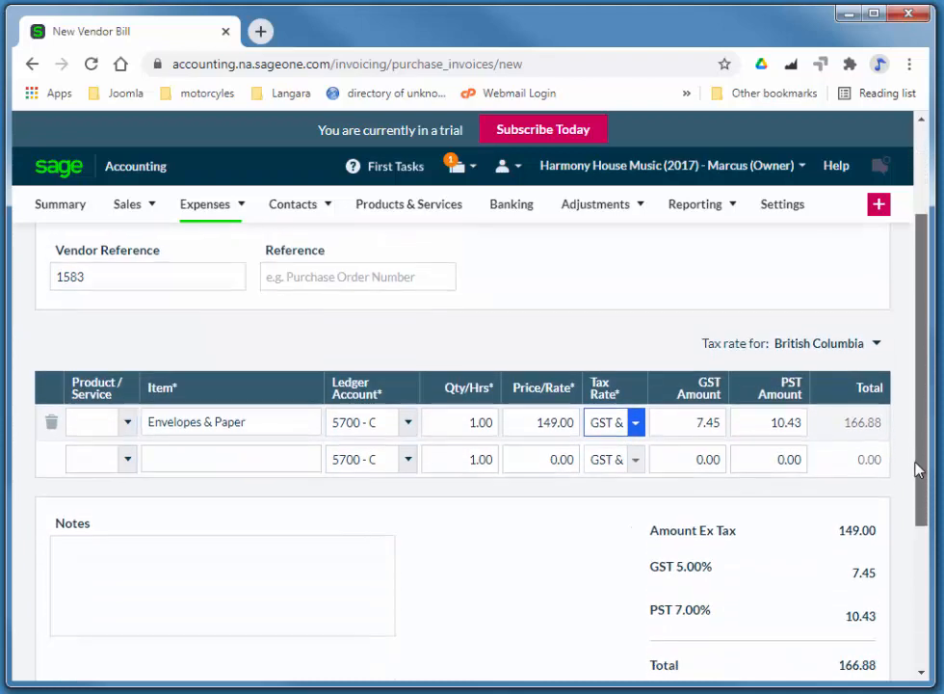
{"action": "scroll", "scroll_direction": "down", "scroll_amount": 3}
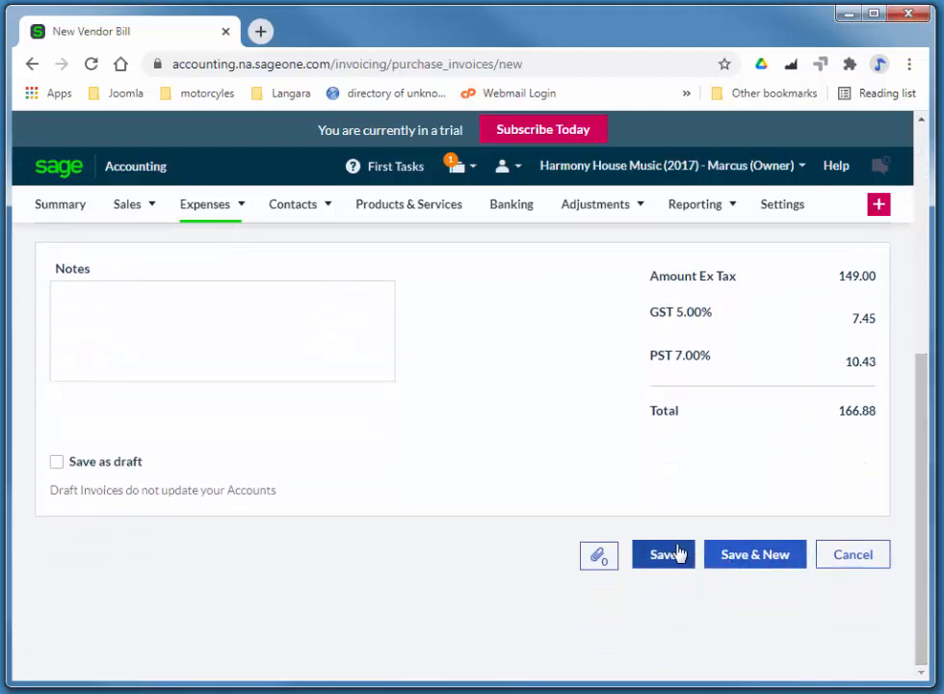
- Save the 166.88 Lou Stationery bill as awaiting payment
{"action": "left_click", "coordinate": [663, 555]}
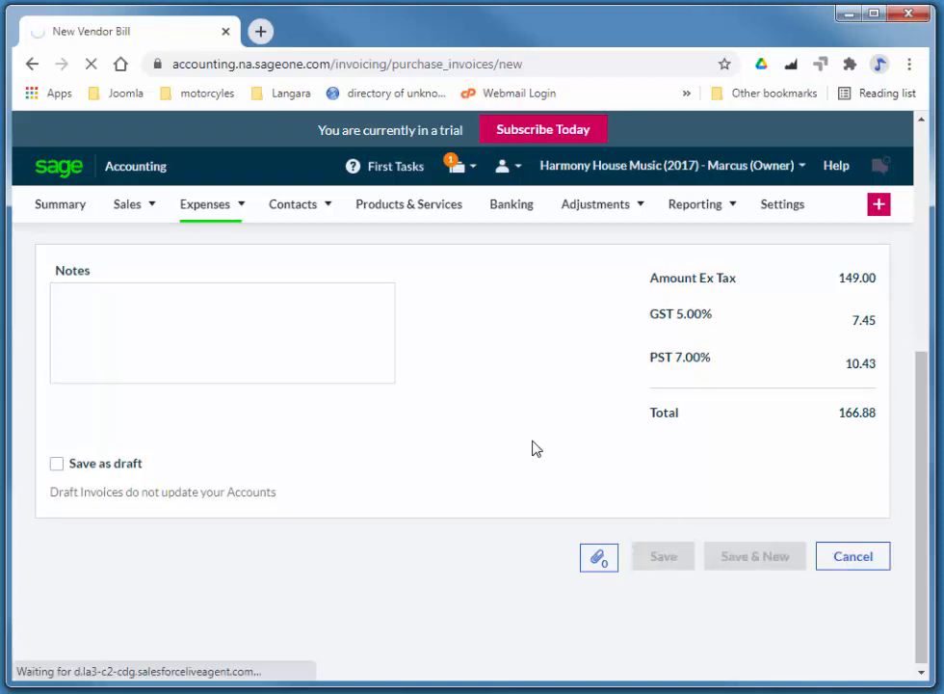
{"action": "left_click", "coordinate": [663, 555]}
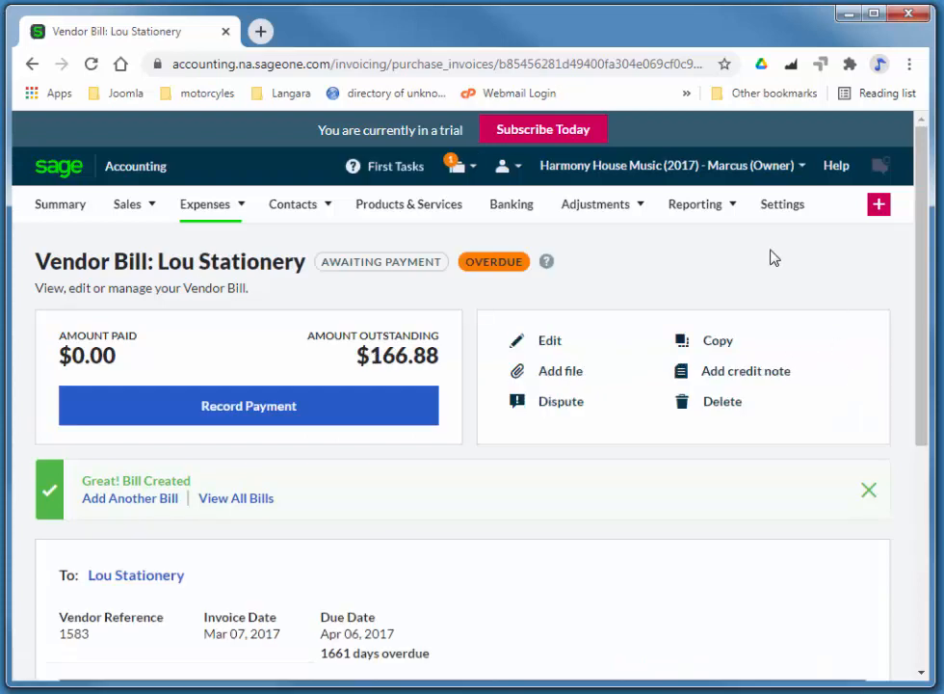
{"action": "mouse_move", "coordinate": [735, 268]}
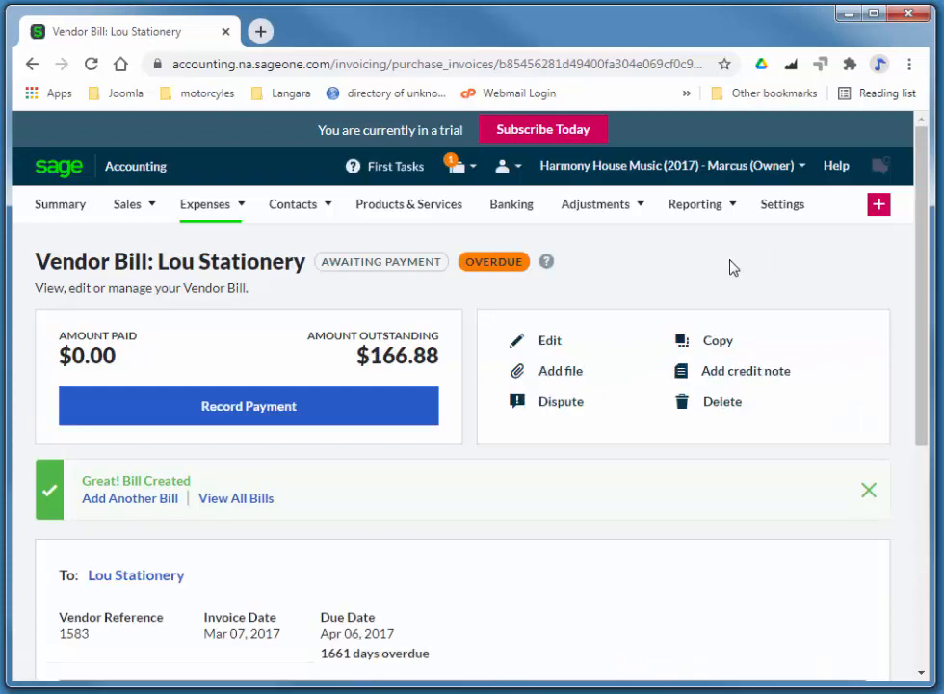